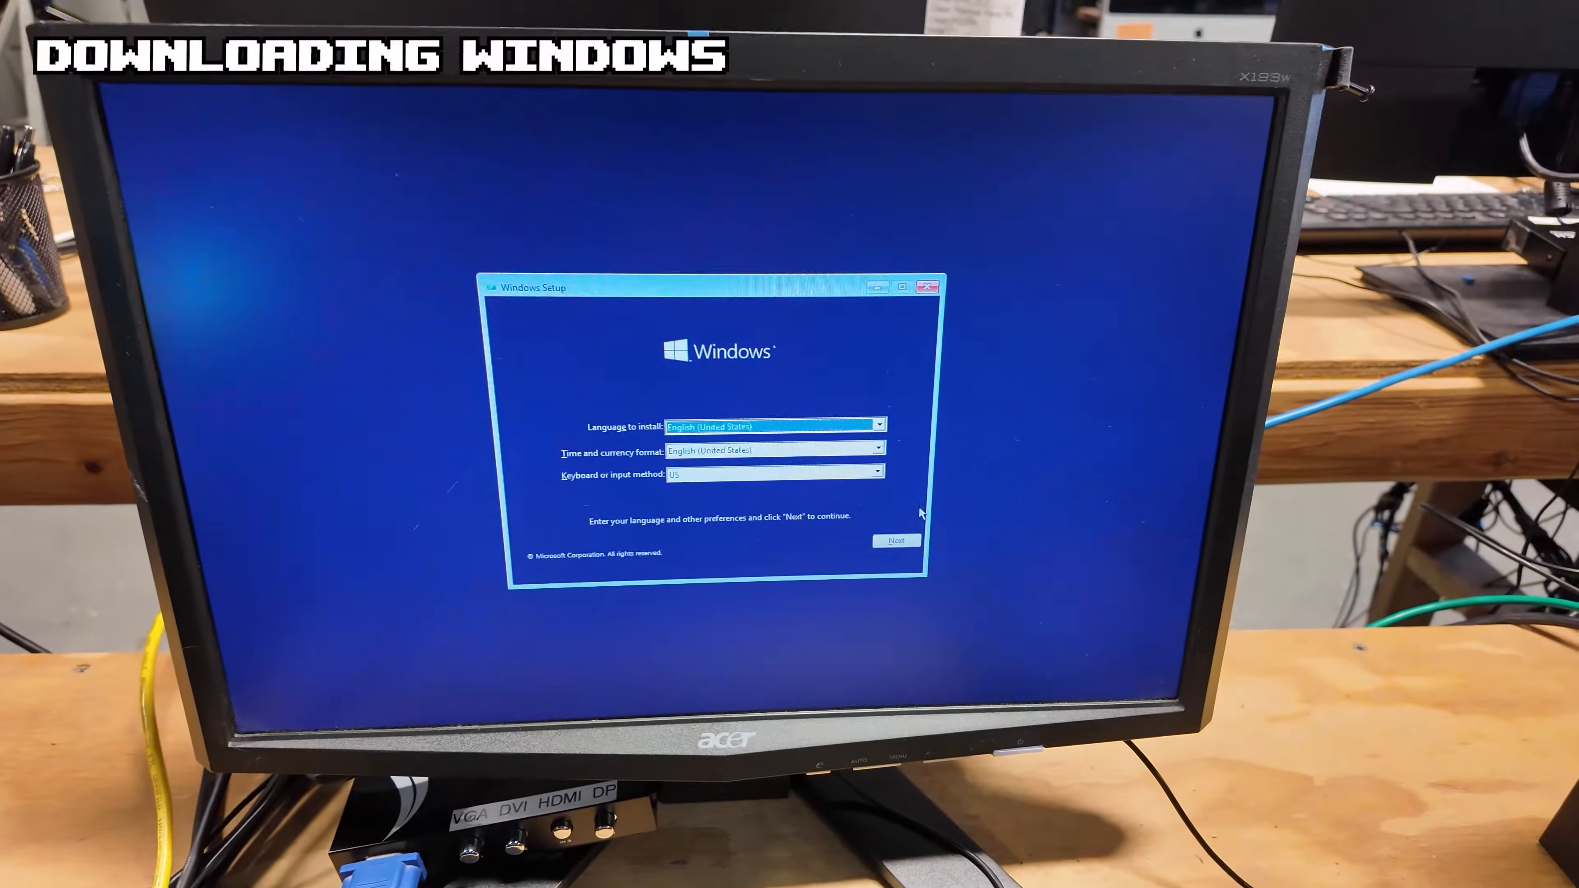
Confirm English (United States), start Install now, and accept the license terms.
left_click(894, 542)
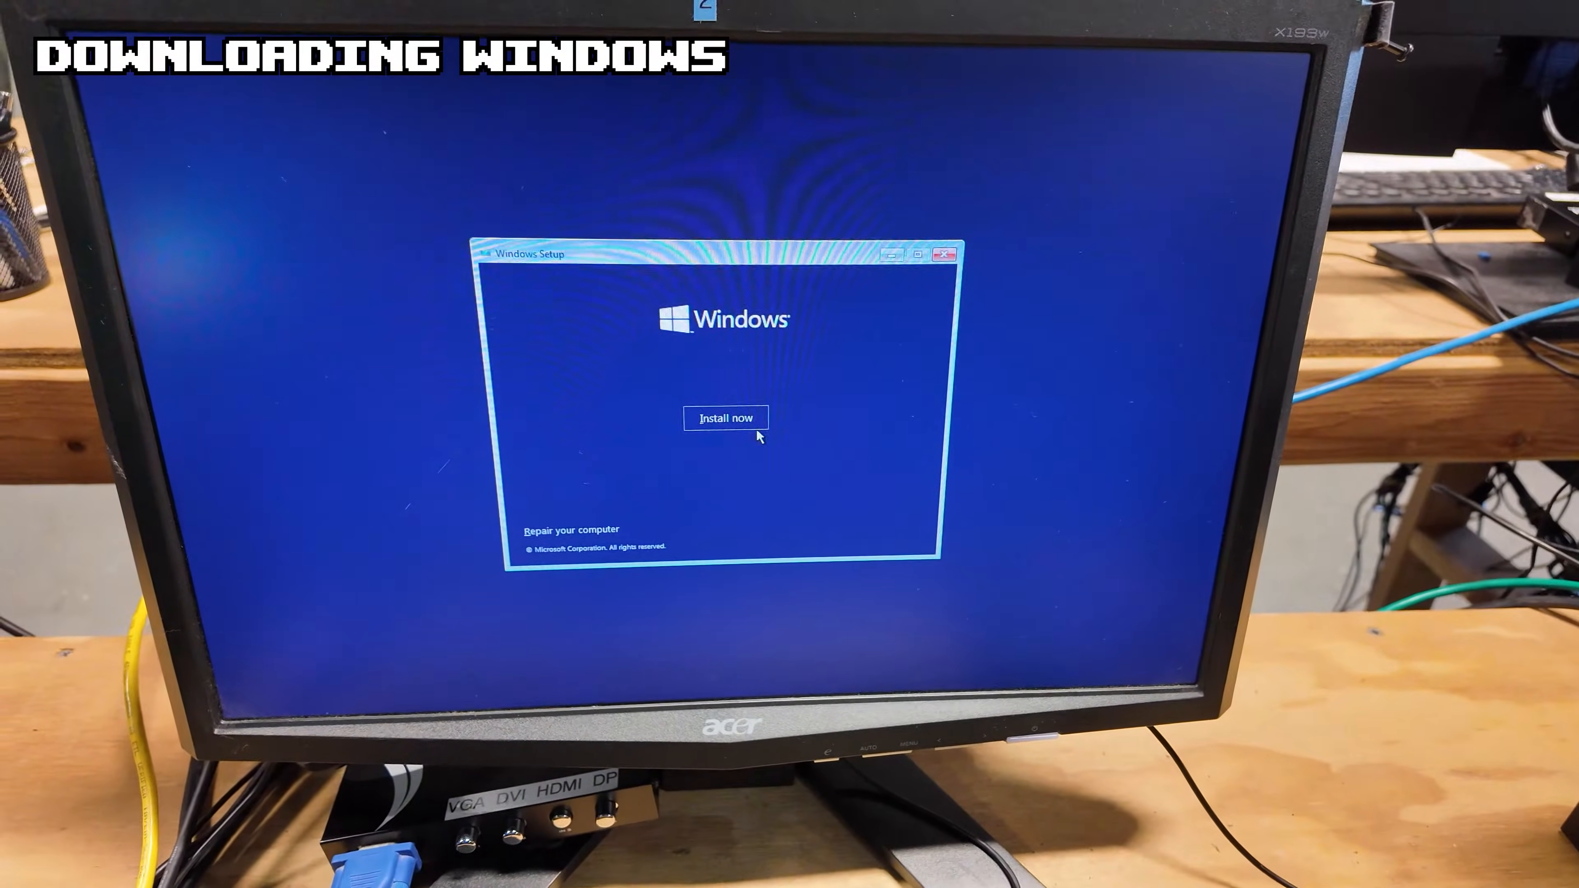
left_click(725, 418)
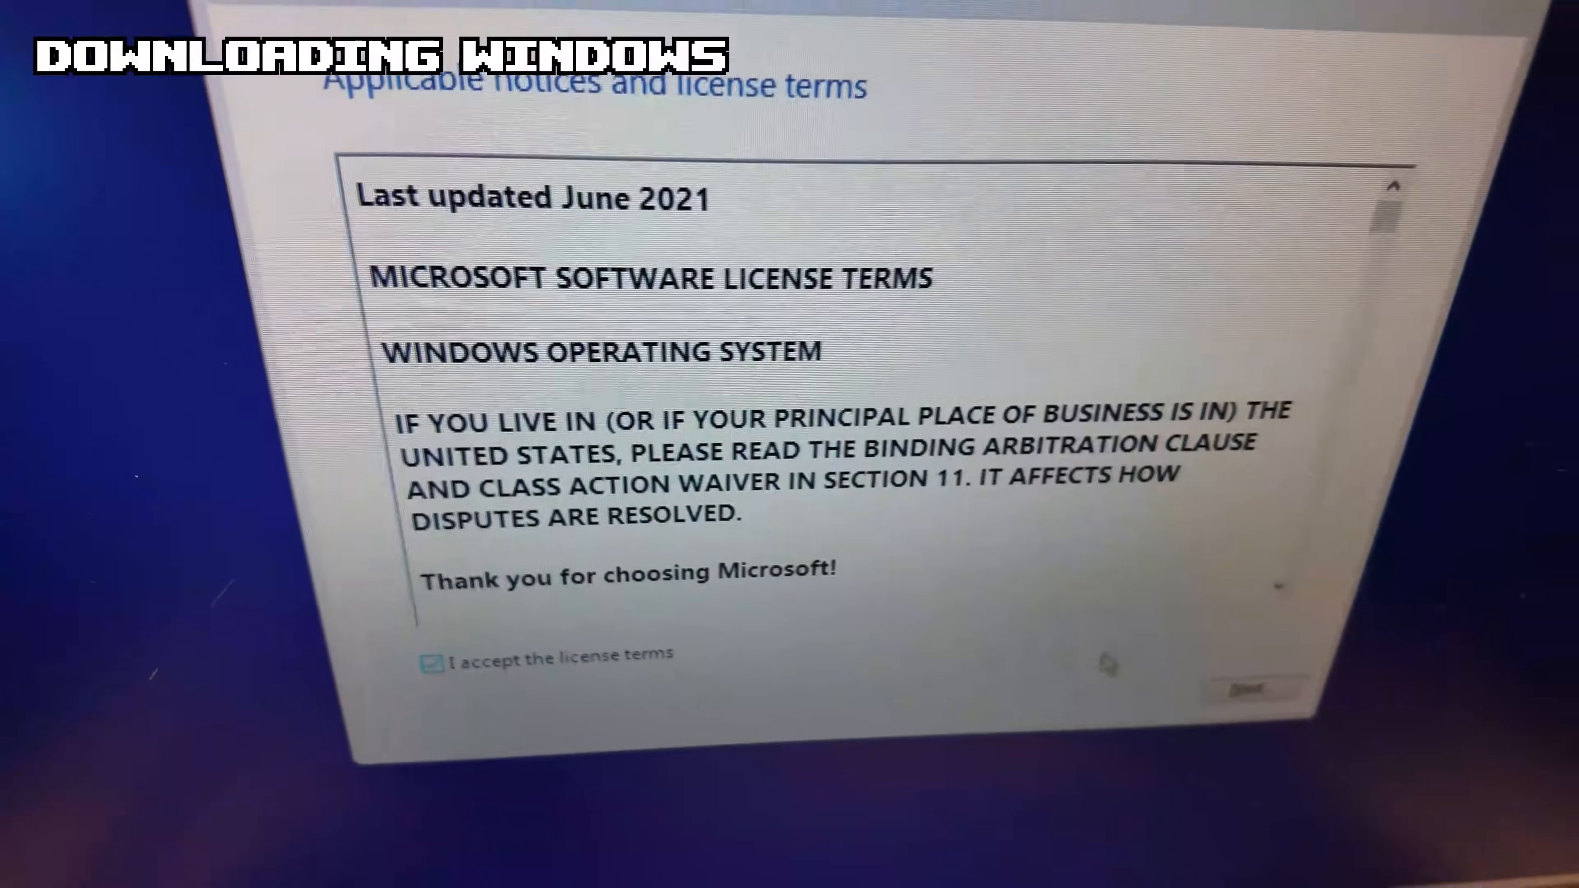
left_click(1249, 689)
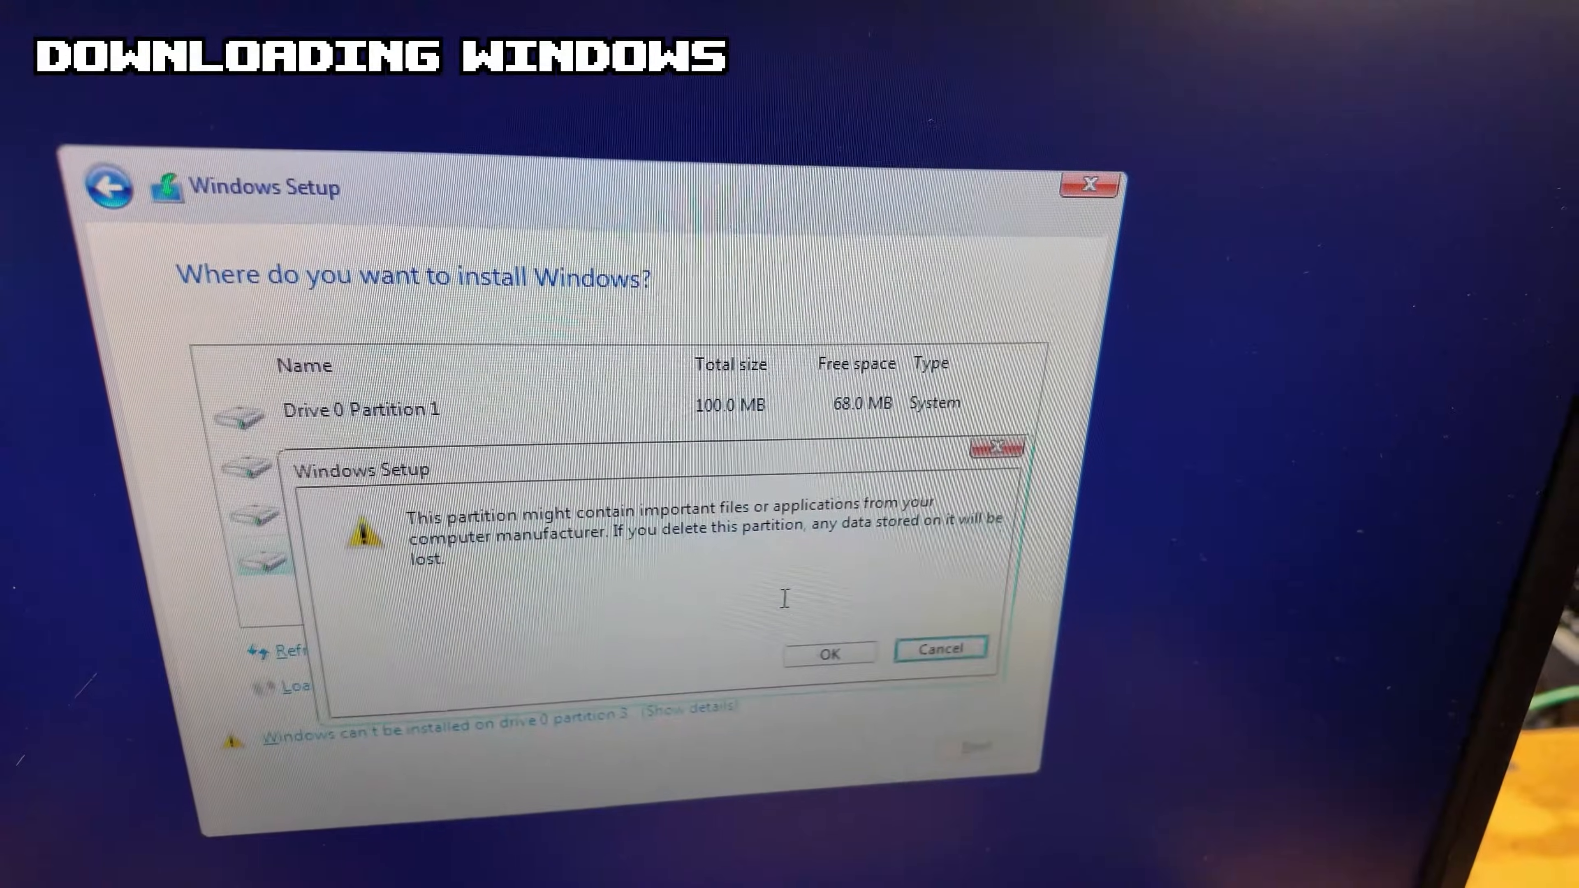
Confirm the data-loss warning to delete the manufacturer partition on drive 0.
left_click(830, 652)
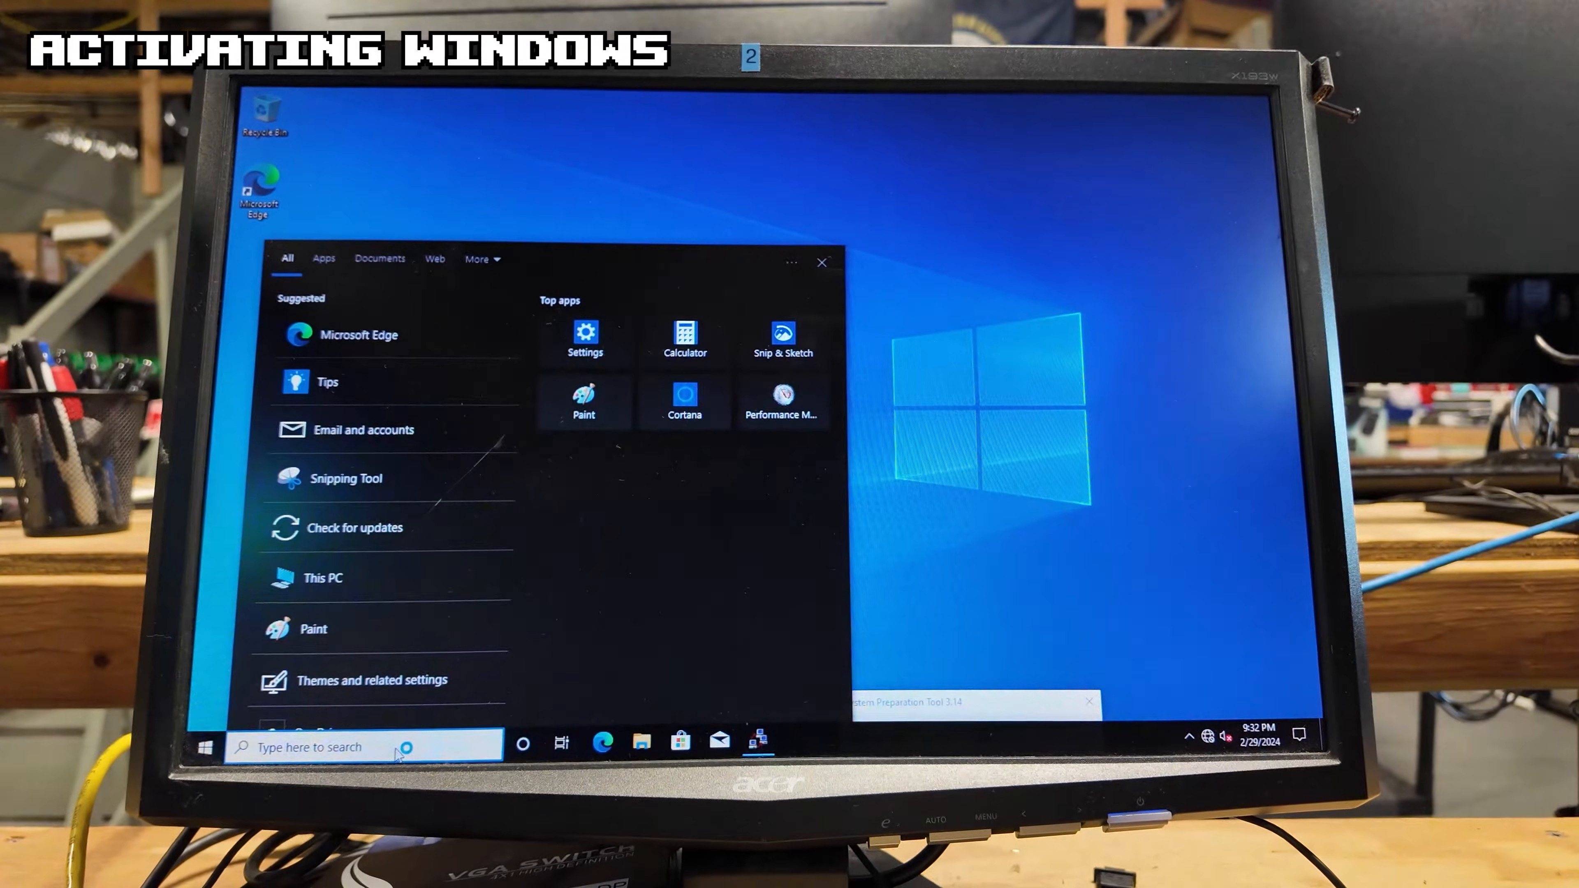
Search 'activation settings' from the taskbar to reach Windows activation.
type("activation settings")
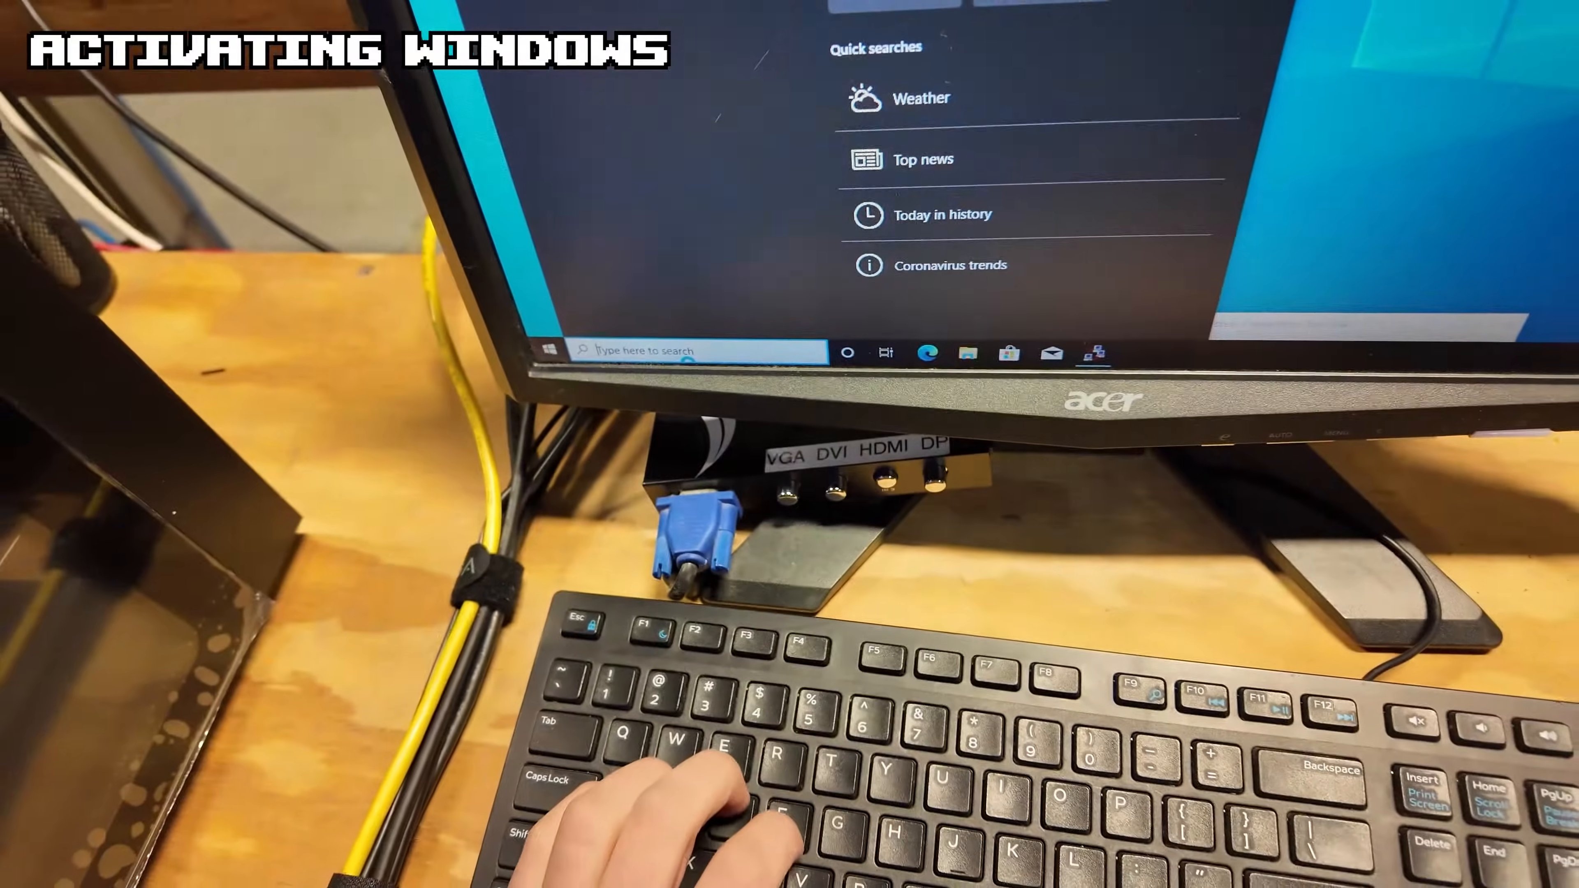
type("activation settings")
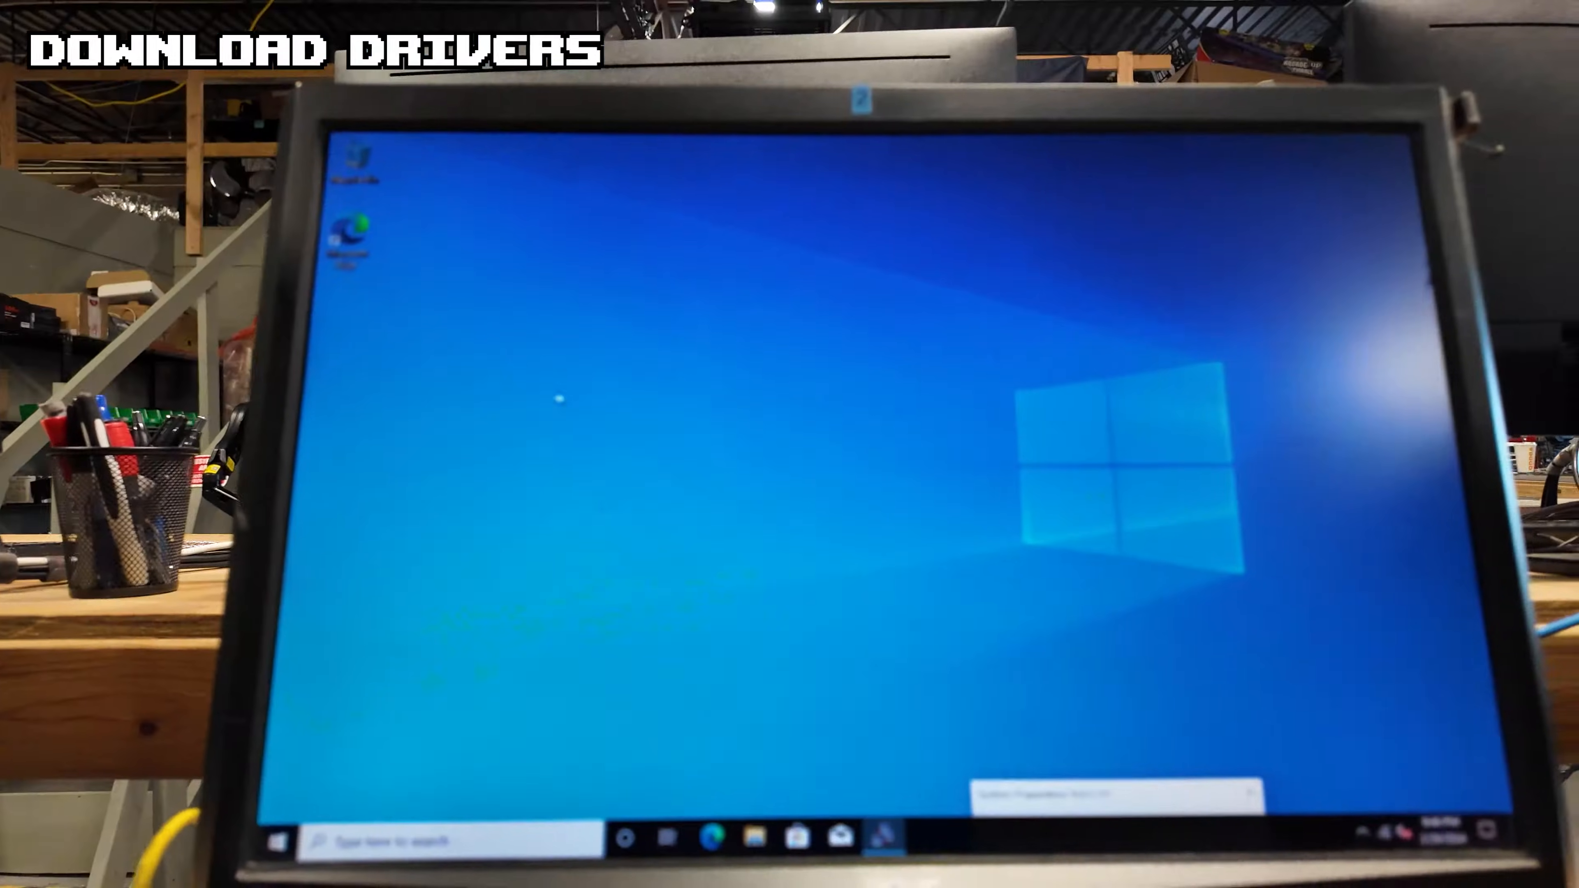
Search 'device manager' and 'driver' to reach the B660M Pro RS driver page.
type("device manager")
type("B660M Pro RS")
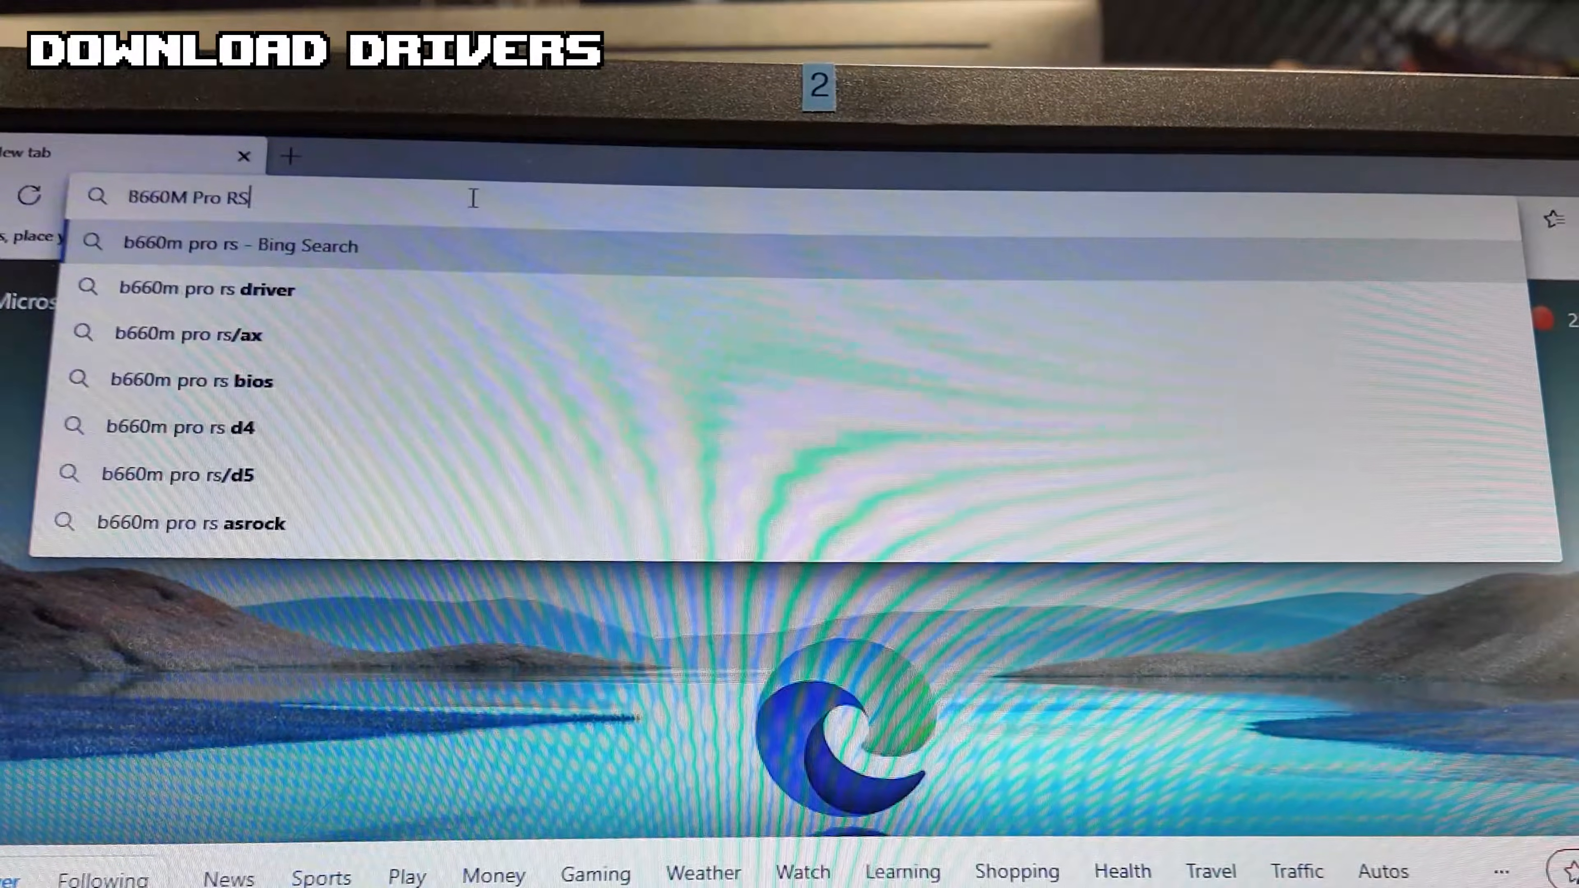
type("driver")
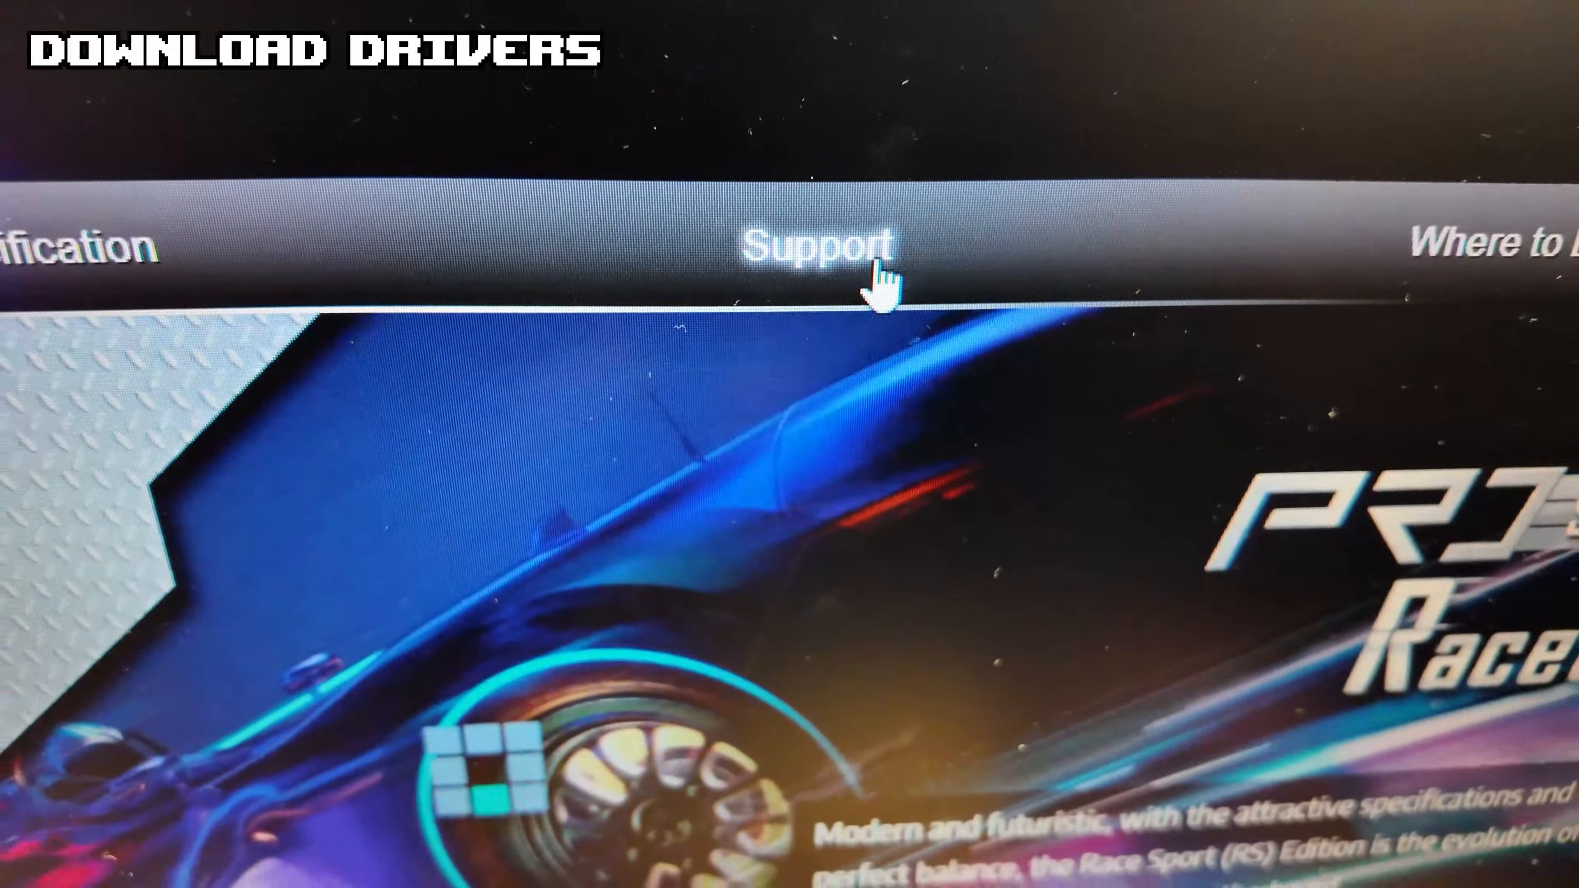
Show the B660M Pro RS support drivers filtered to Windows 10 64bit.
left_click(827, 247)
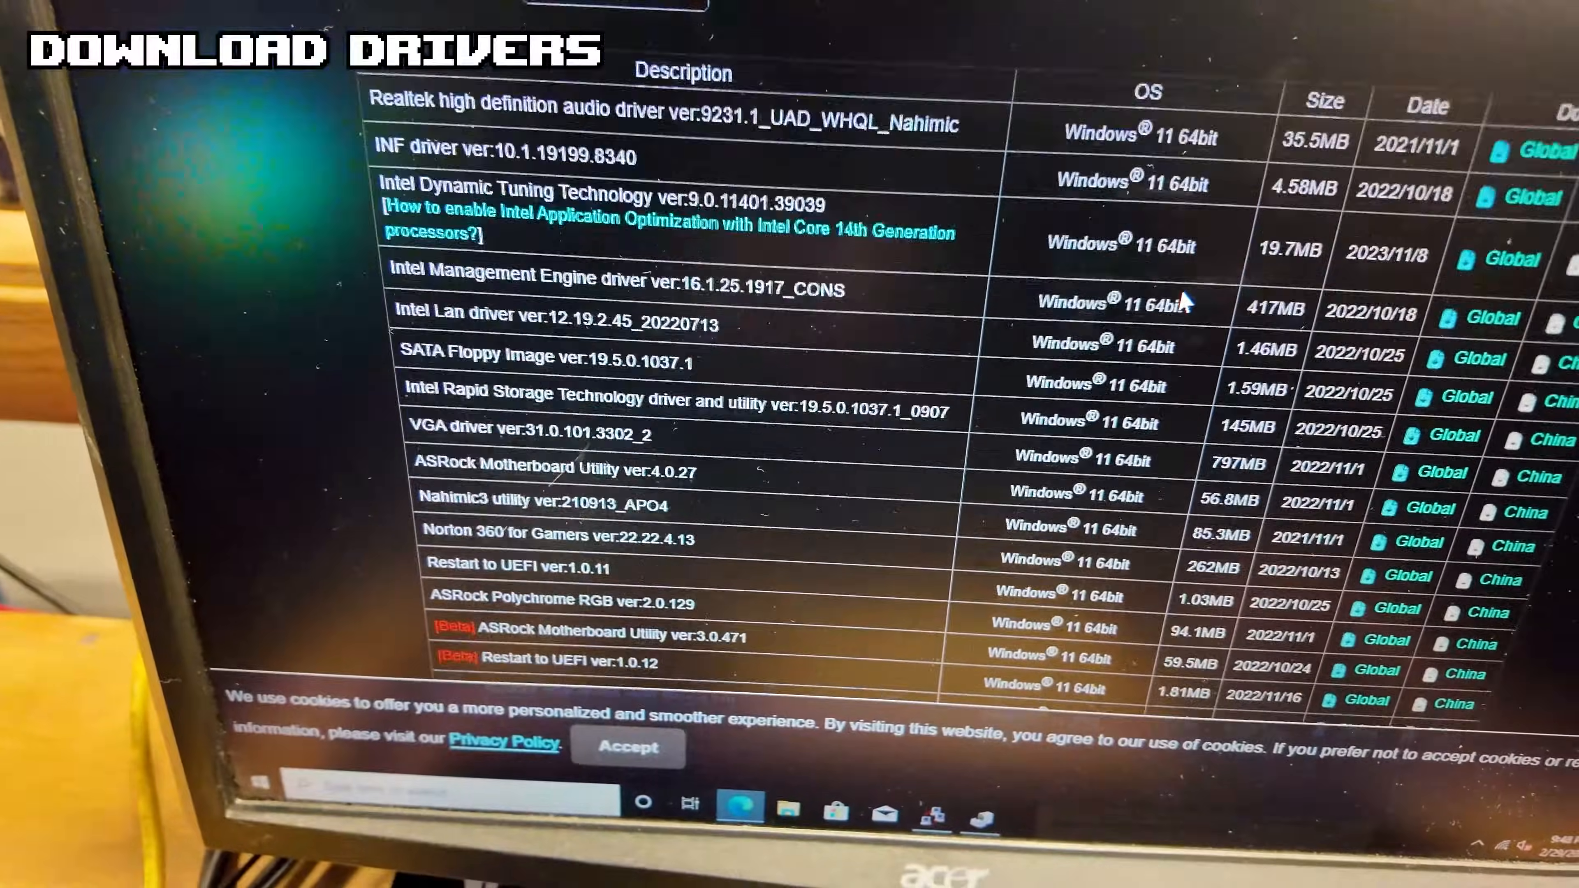
left_click(624, 125)
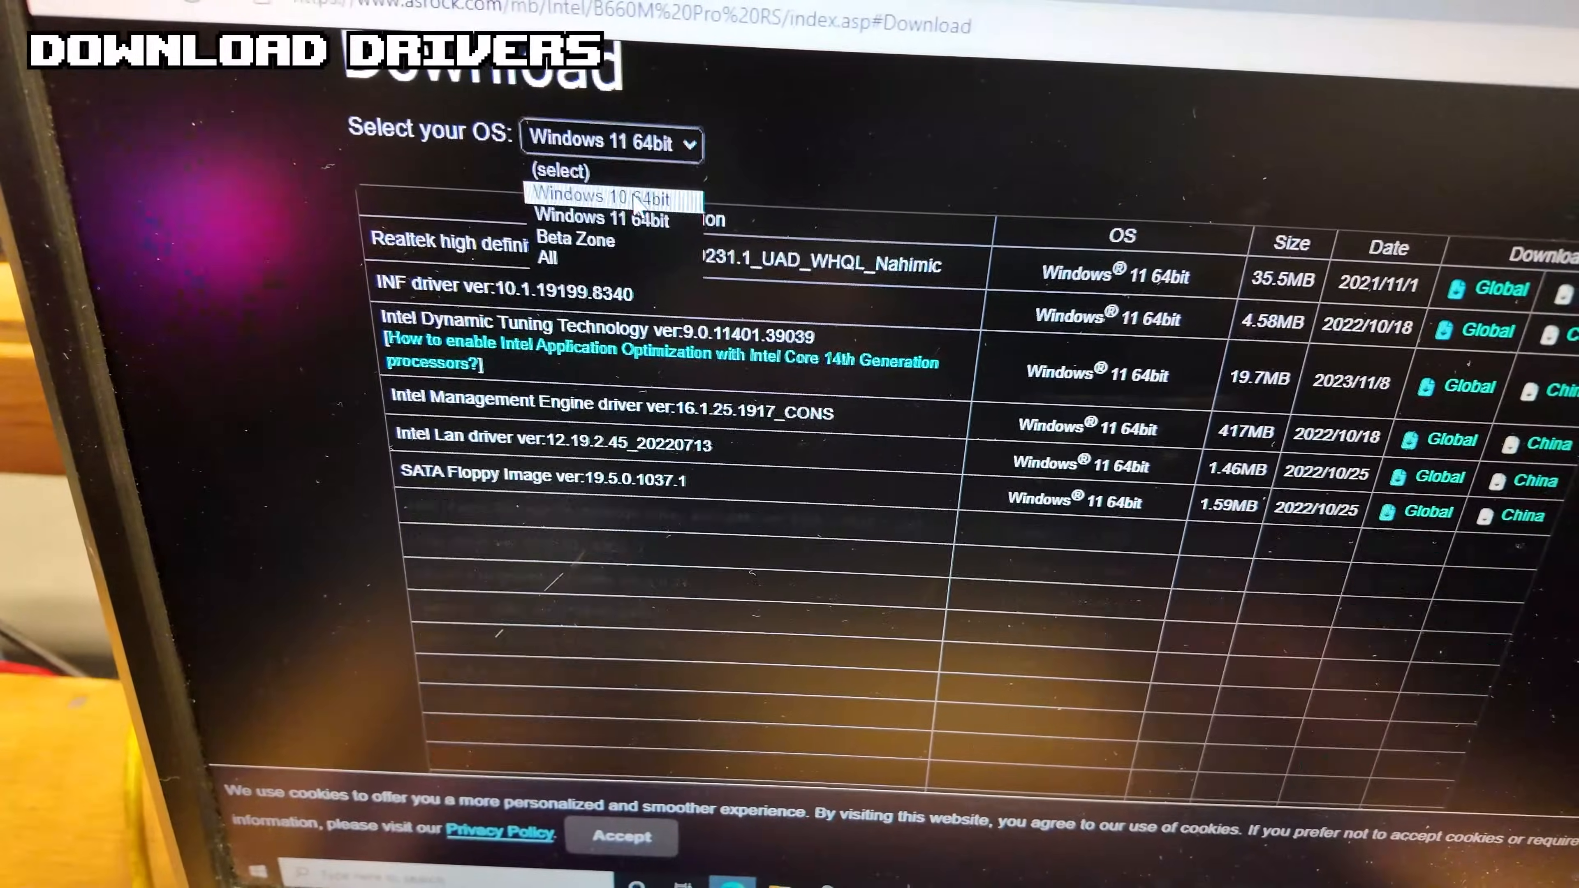
left_click(588, 196)
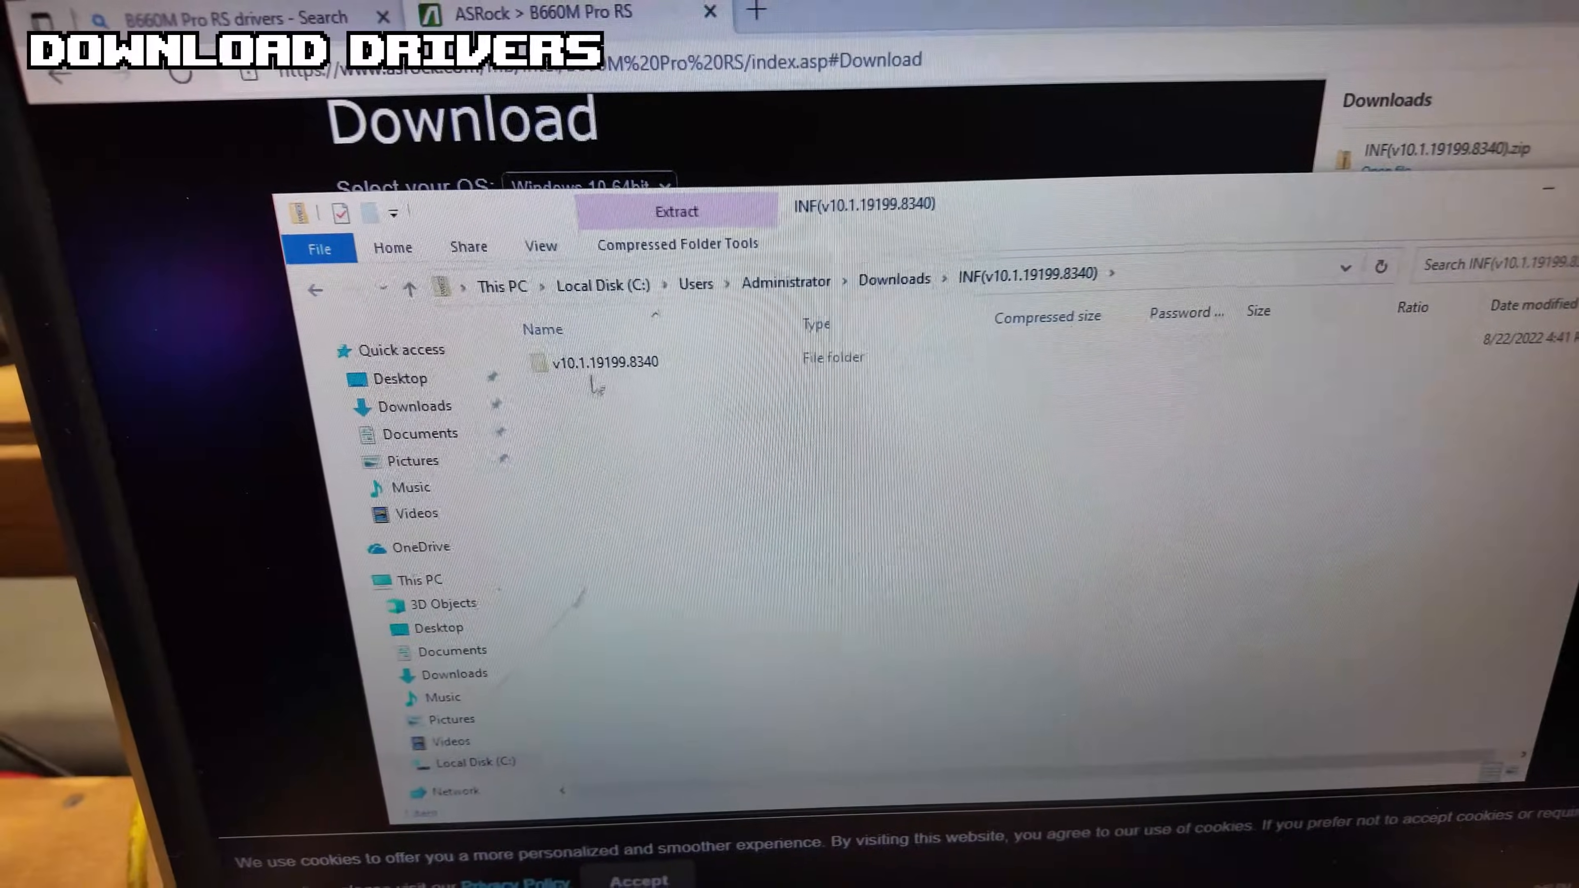
Run SetupChipset from the v10.1.19199.8340 folder and continue the Intel installer.
double_click(605, 362)
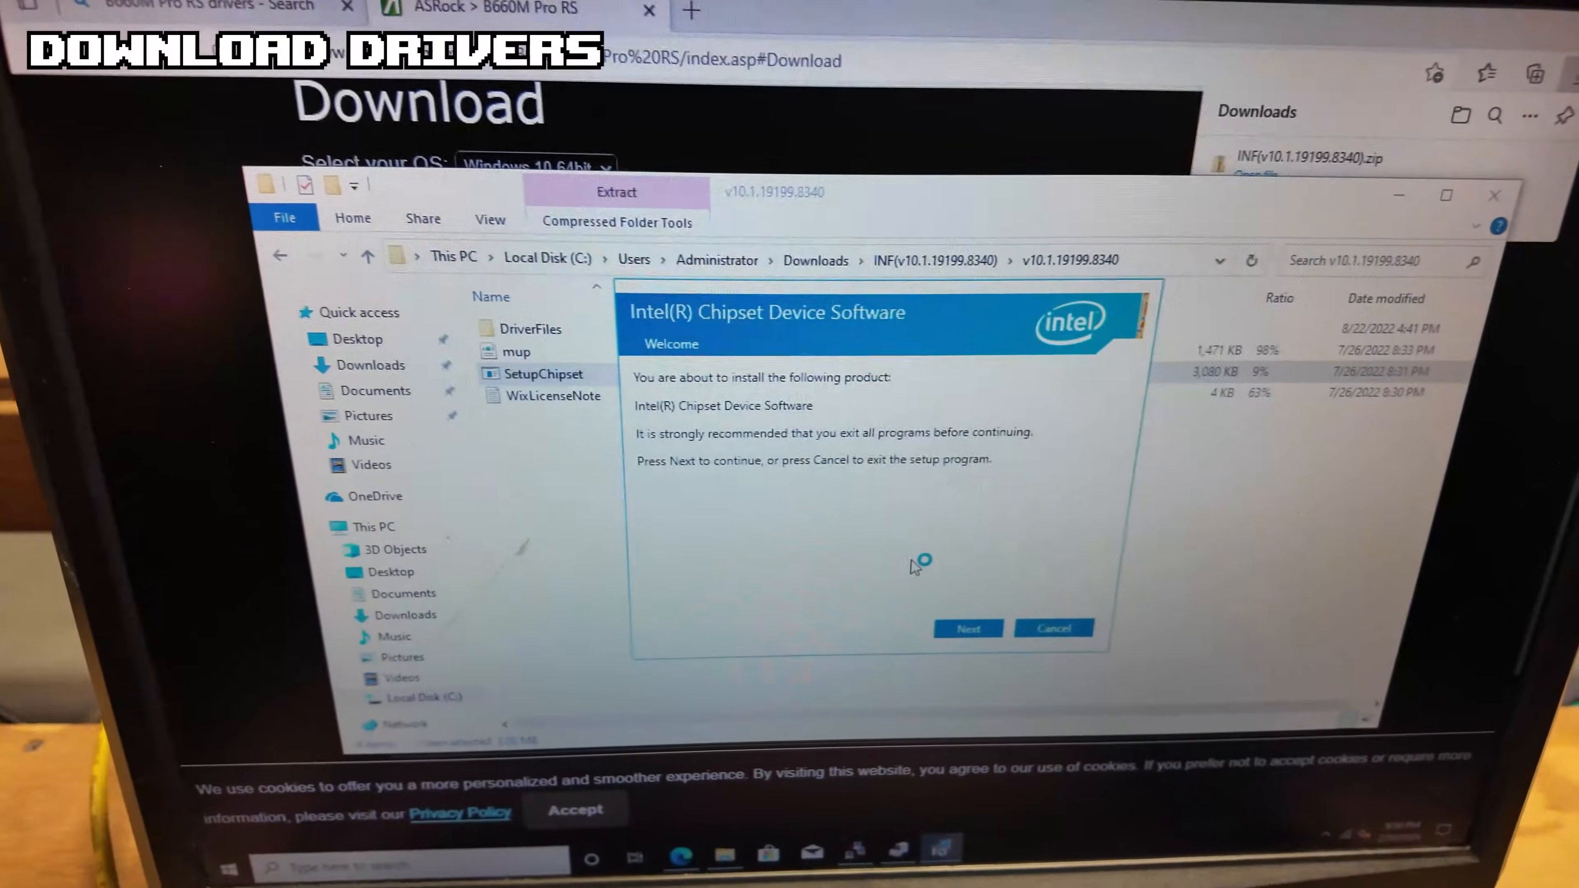
left_click(967, 628)
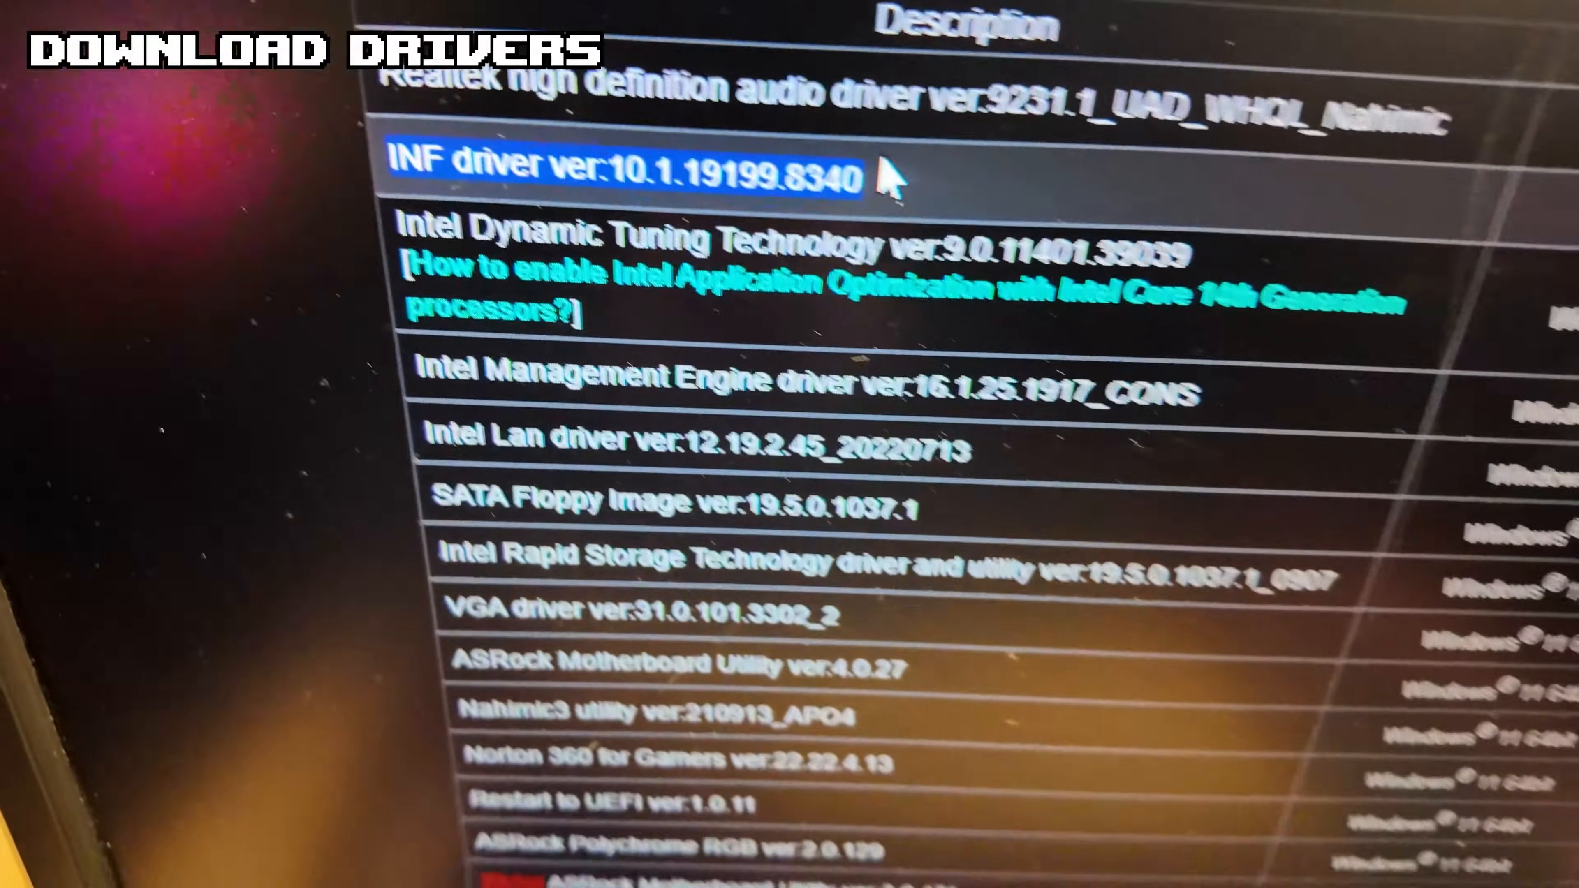
Download the Intel LAN and Management Engine zips and open the ME archive.
scroll("down", 3)
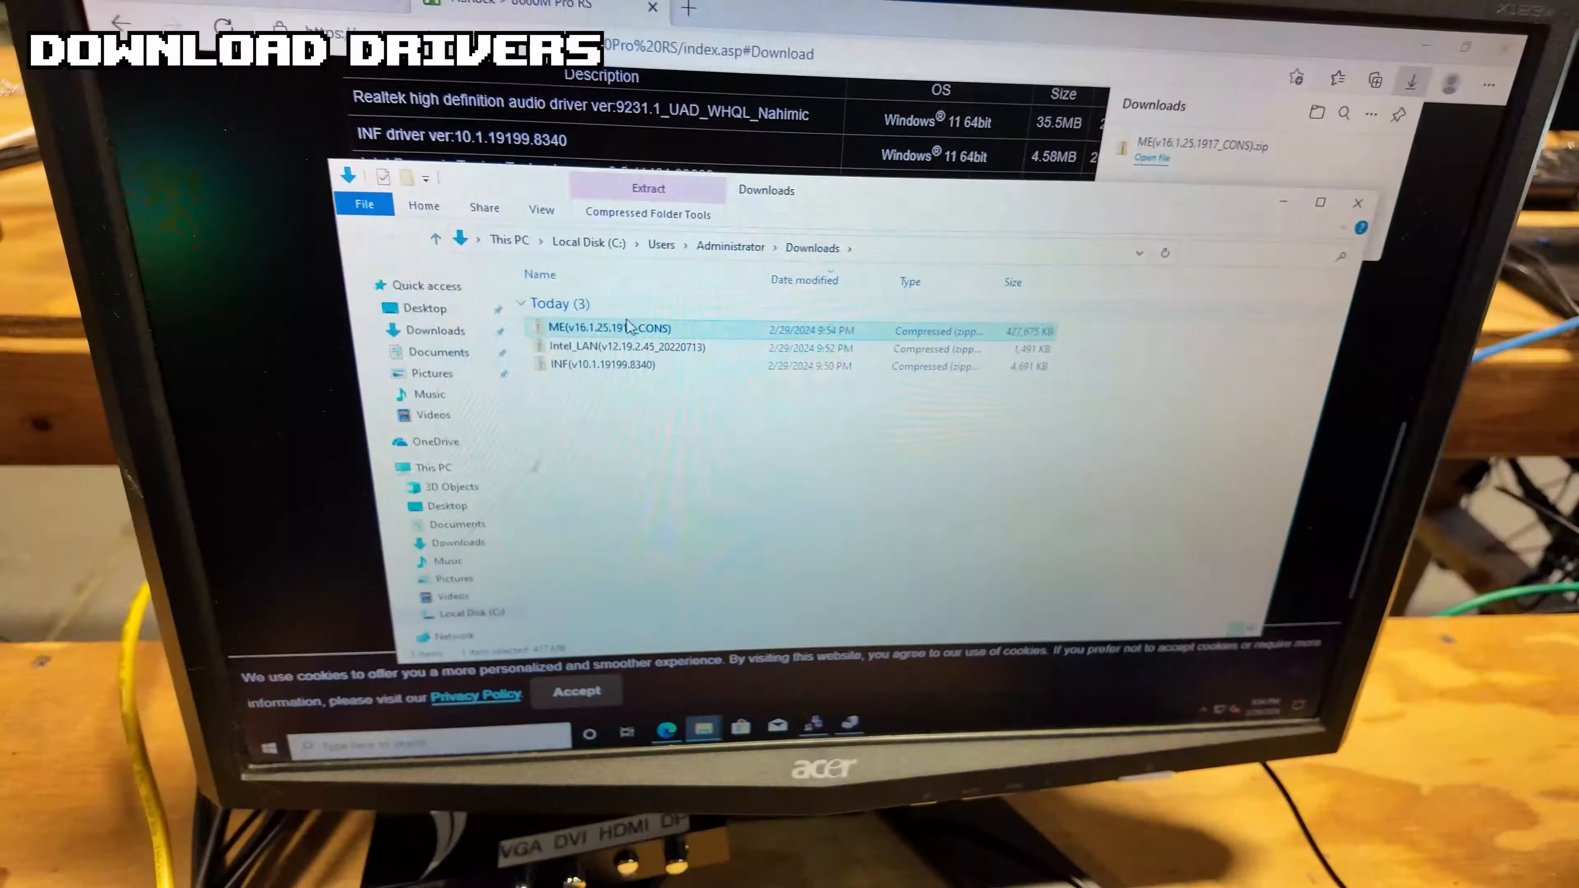
double_click(611, 329)
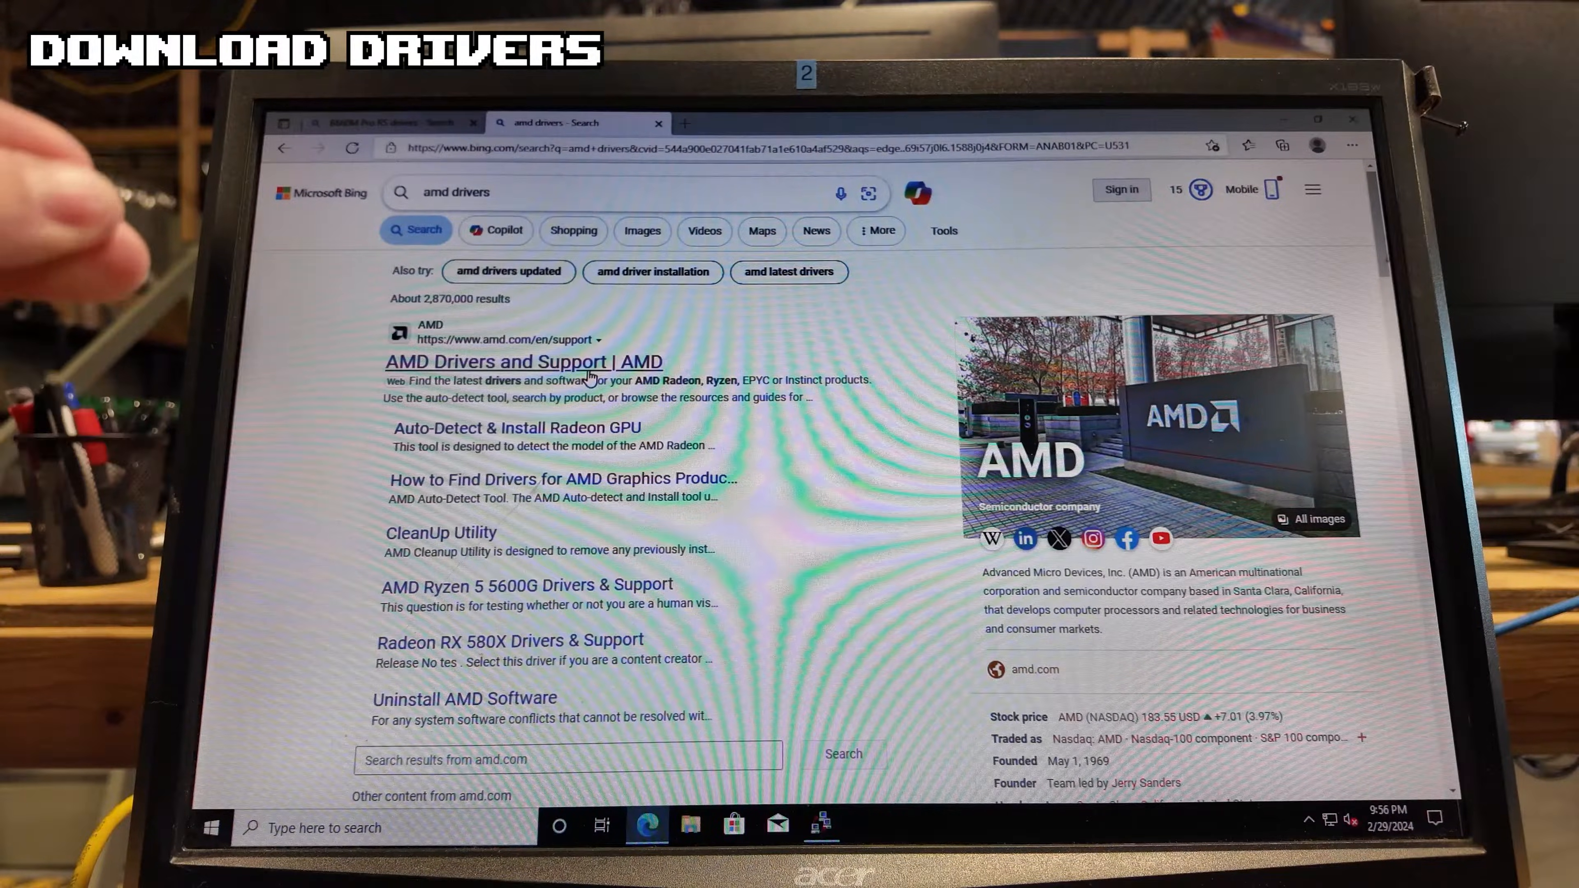
Reach AMD Drivers and Support and expand the Windows 10 64-Bit Edition download.
left_click(522, 360)
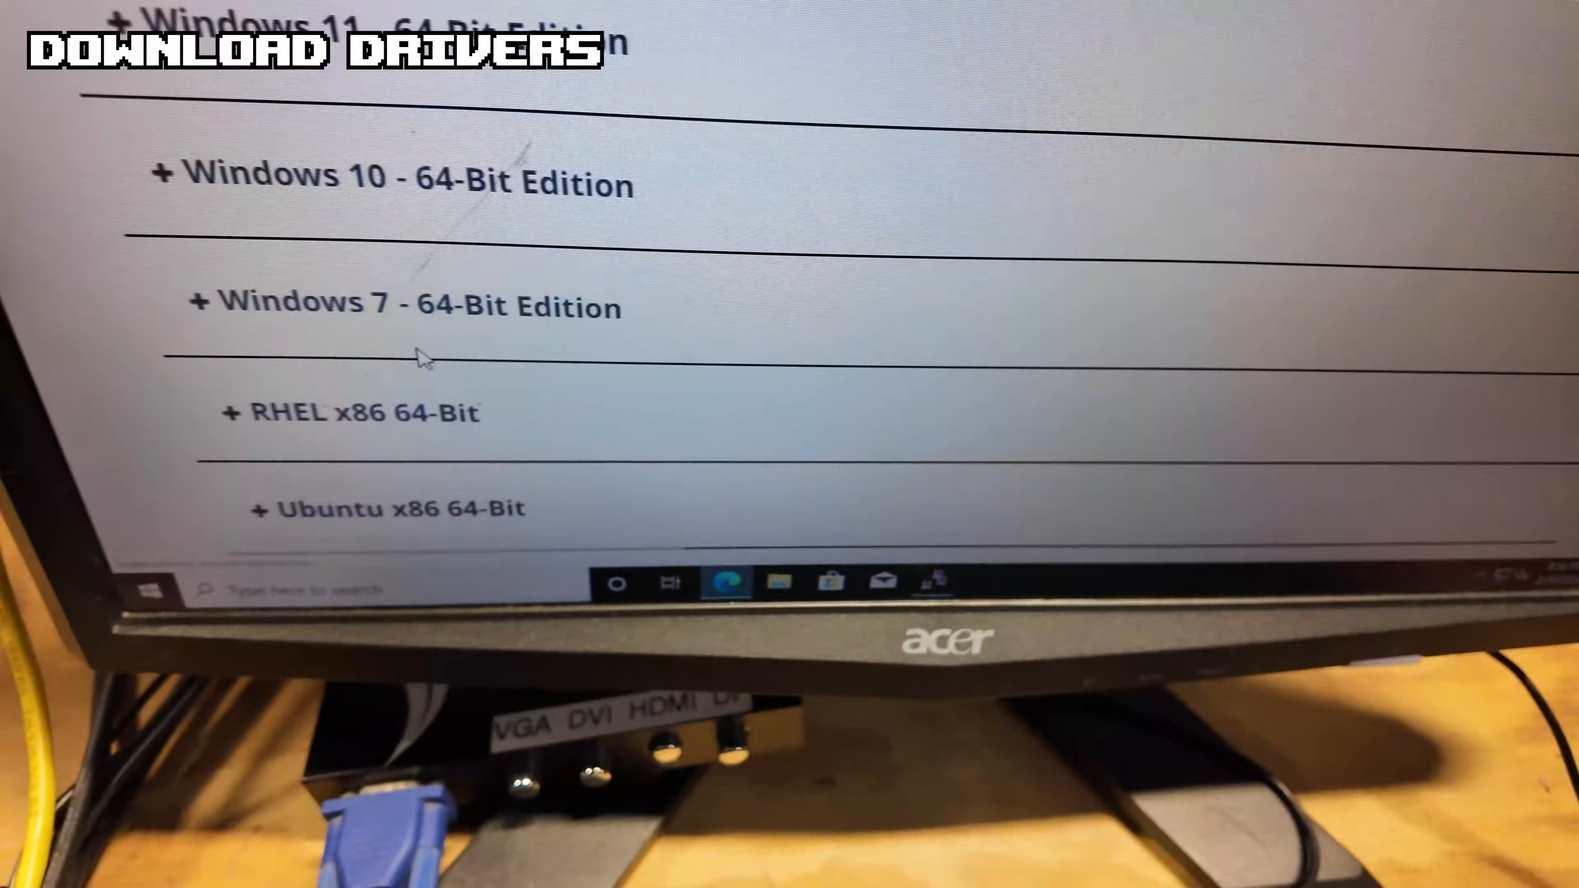
left_click(387, 178)
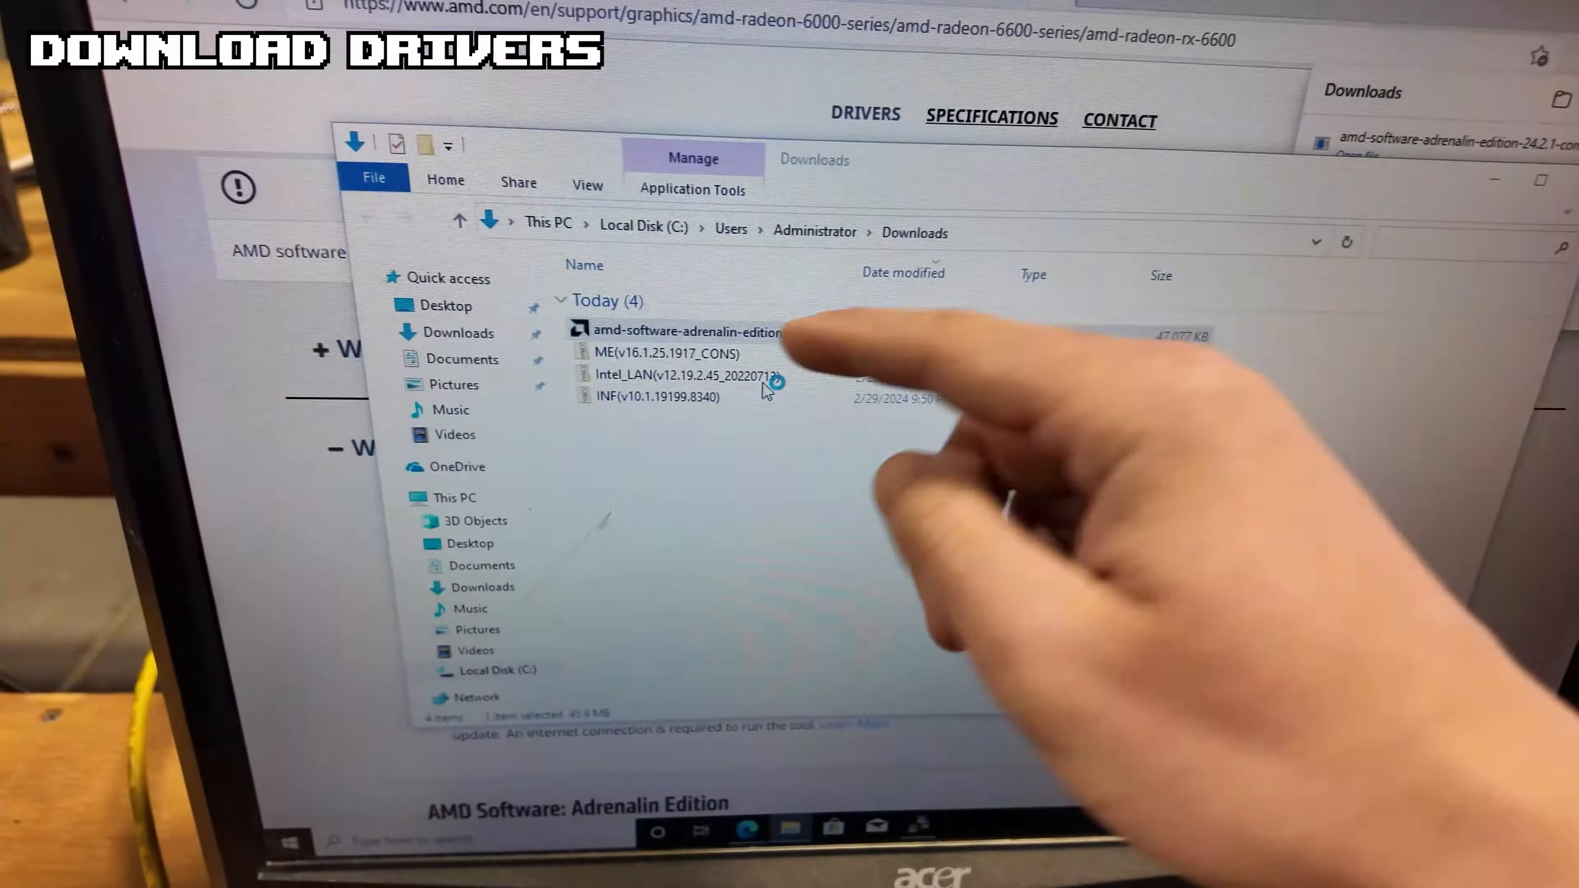
Launch the AMD Adrenalin installer and keep 24.2.1 Recommended for the Radeon RX 6600.
double_click(686, 331)
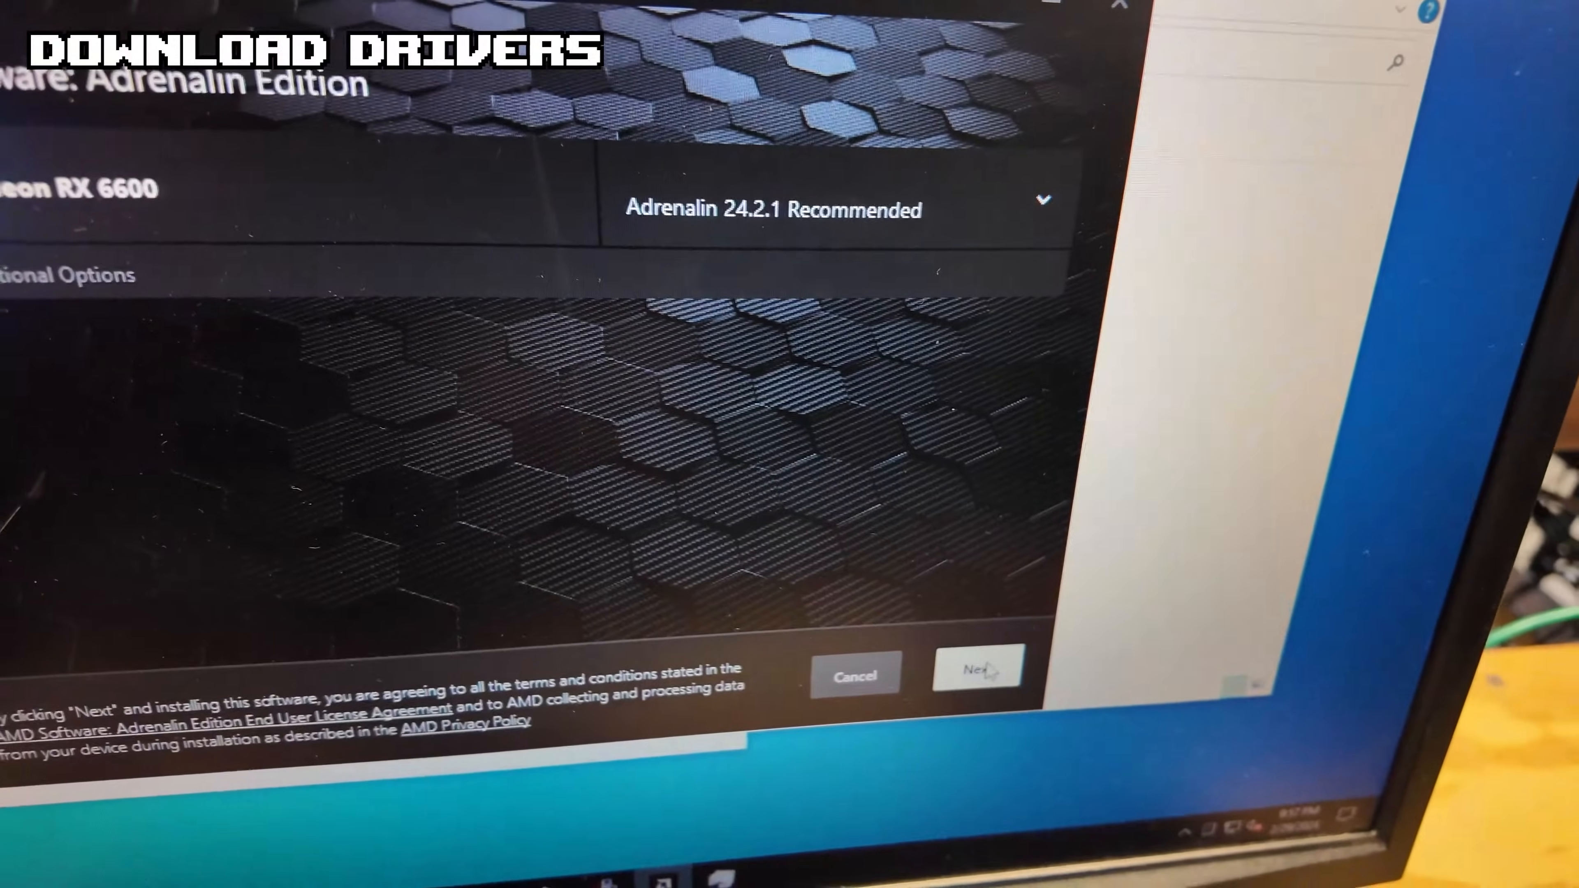
left_click(973, 673)
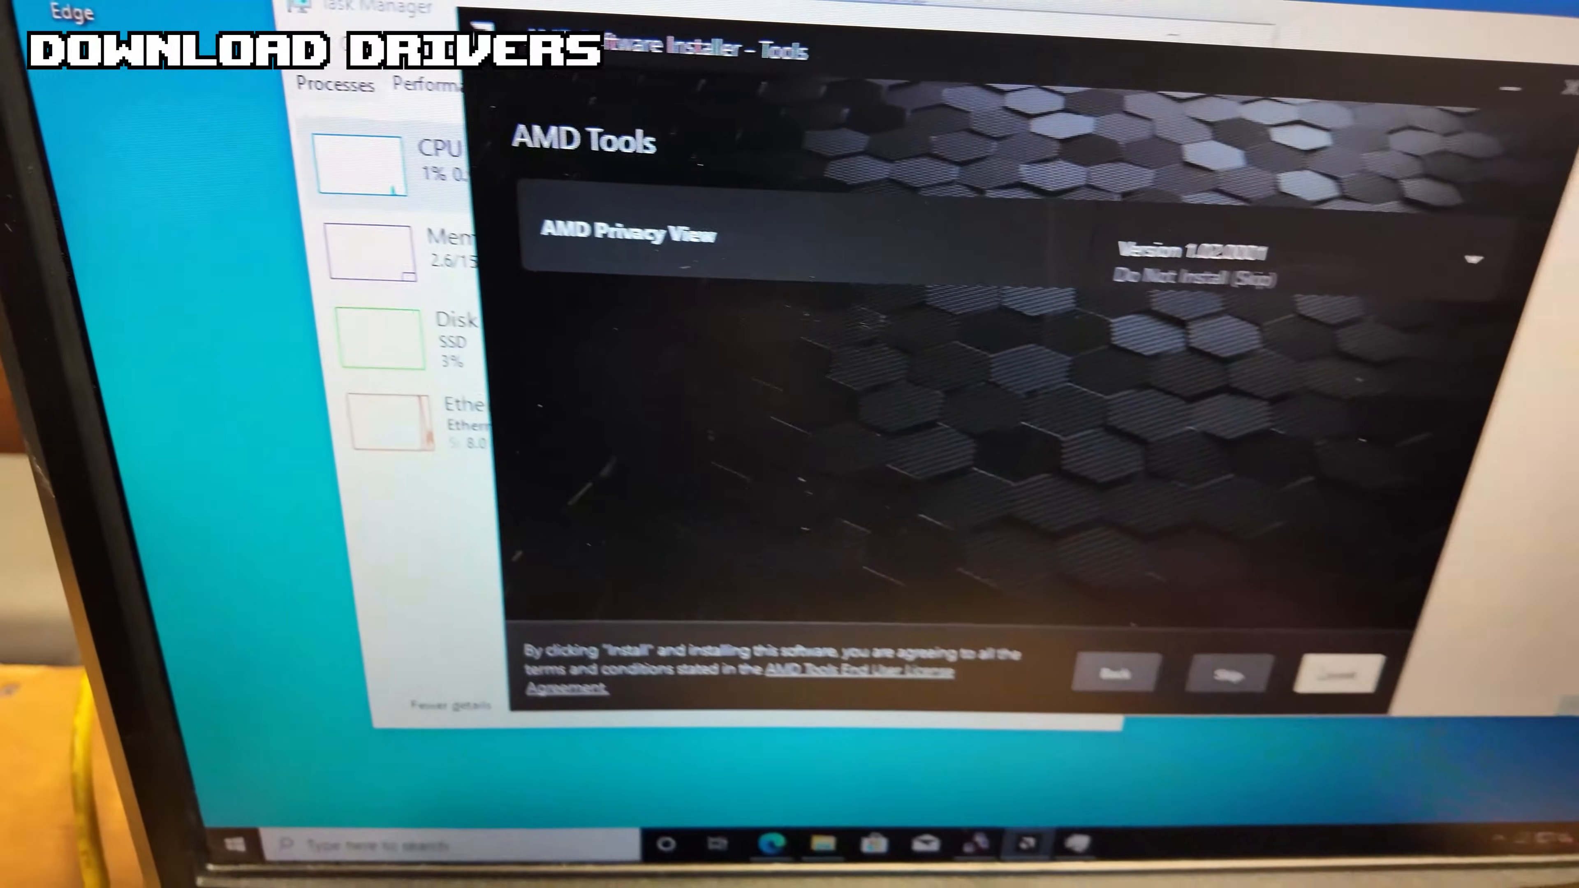